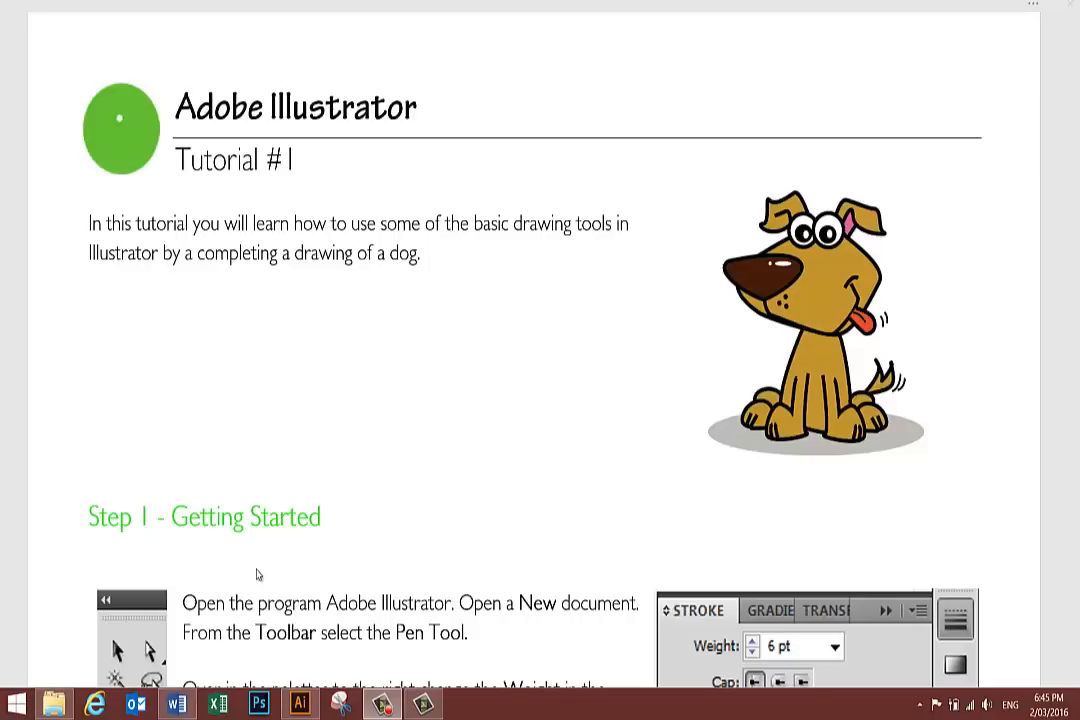
mouse_move(770, 490)
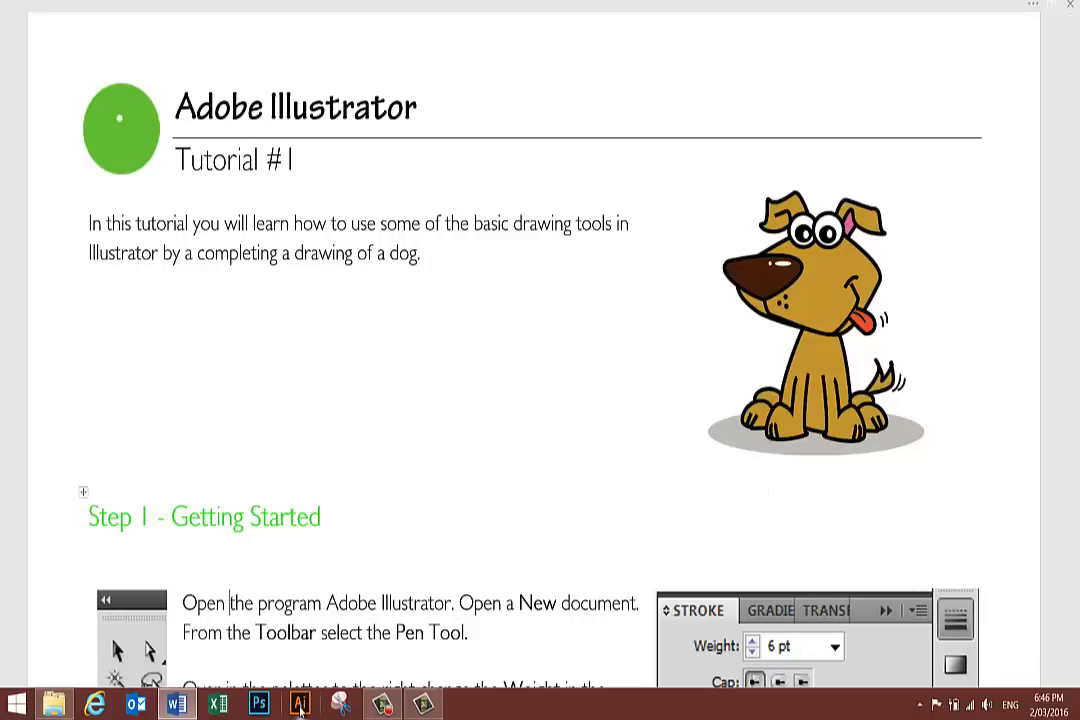
mouse_move(300, 704)
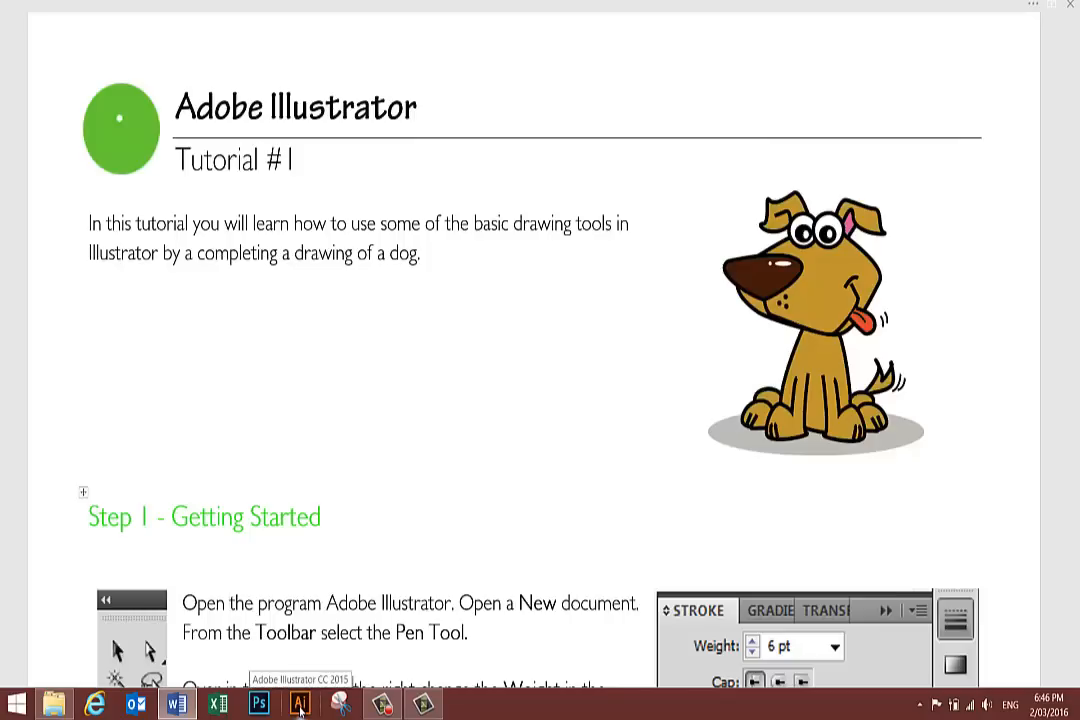
Launch Illustrator and create a new blank portrait document (Untitled-1).
click(300, 704)
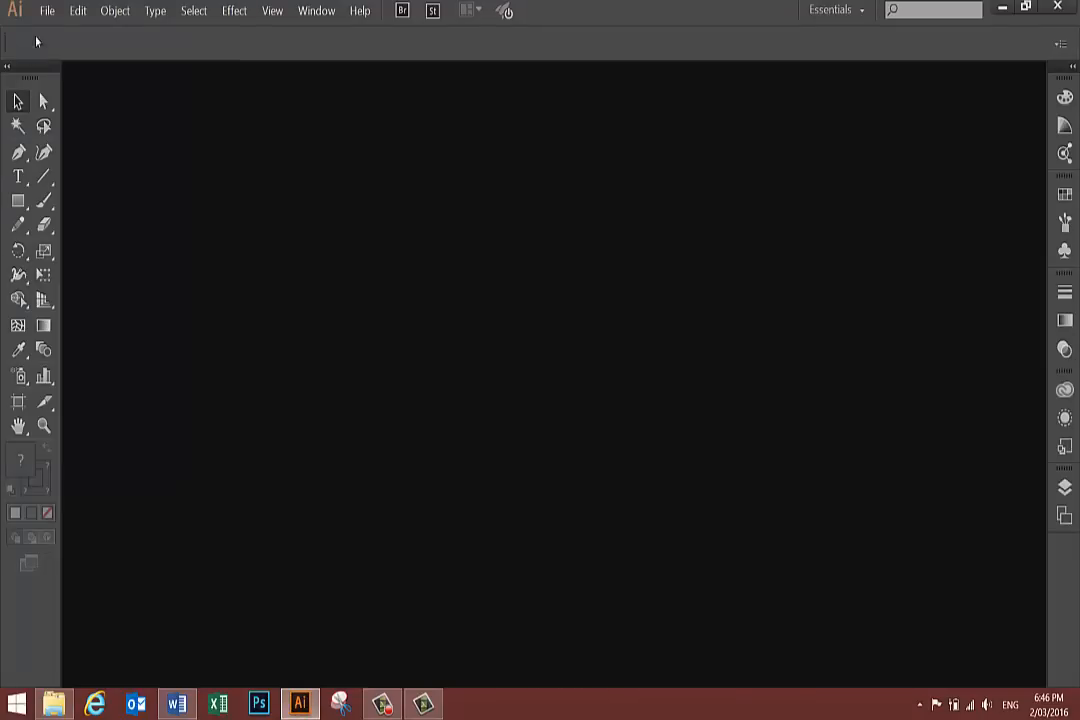
click(46, 12)
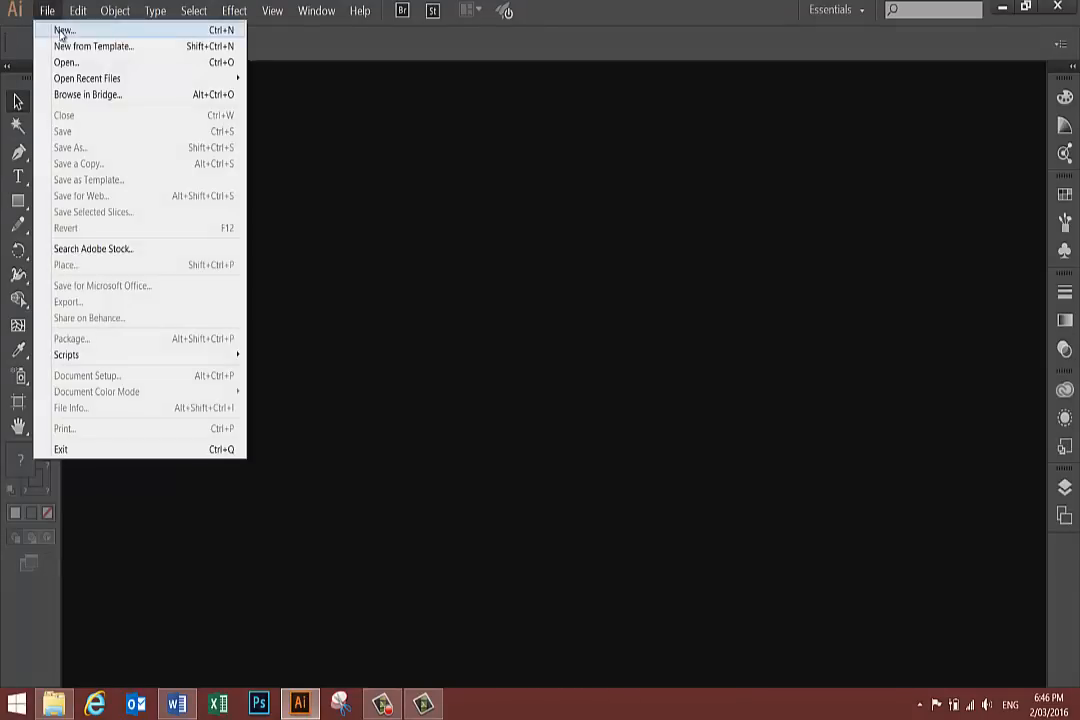
click(64, 30)
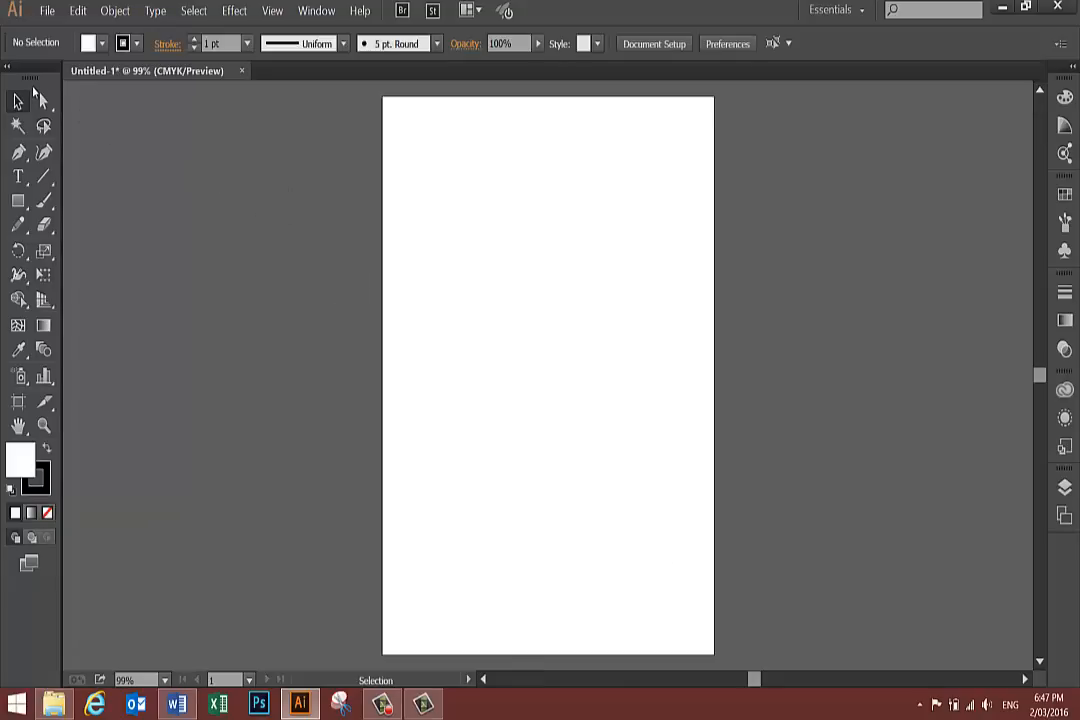
mouse_move(18, 200)
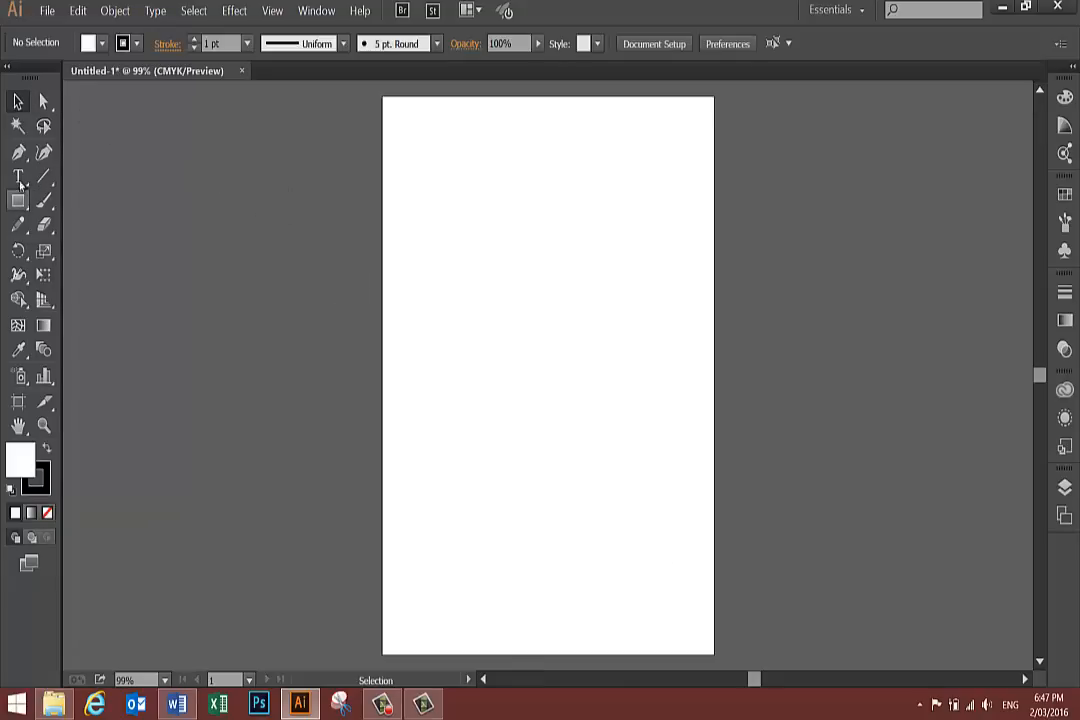
Activate the Pen Tool and set the stroke weight for new paths to 6 pt.
click(18, 152)
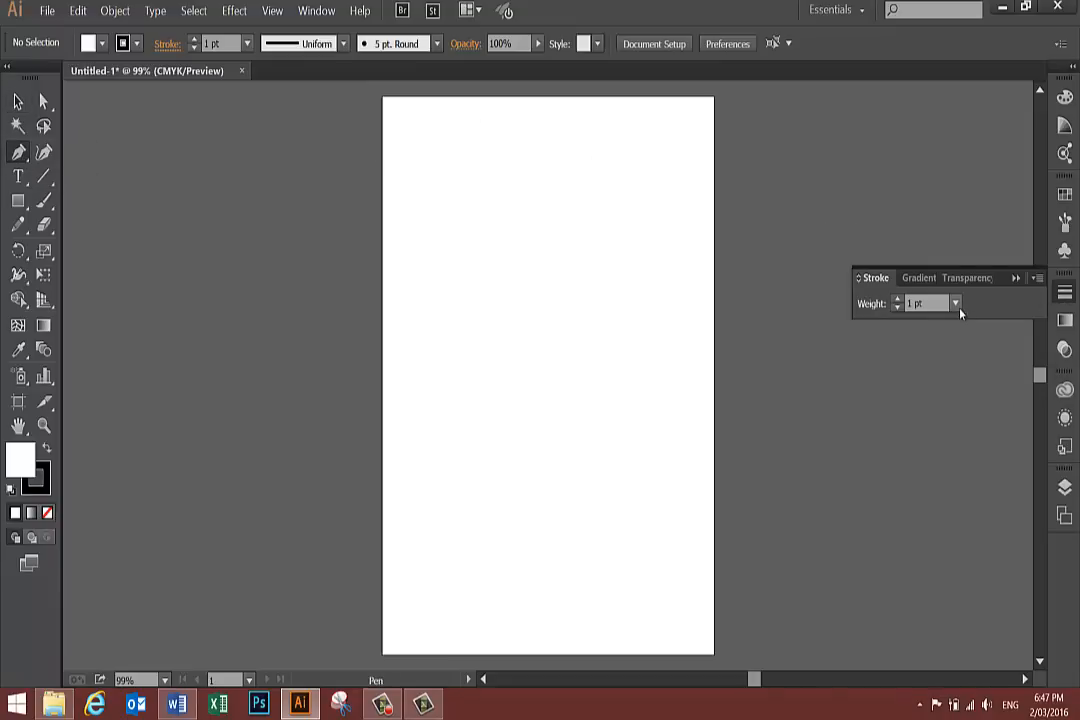
click(954, 304)
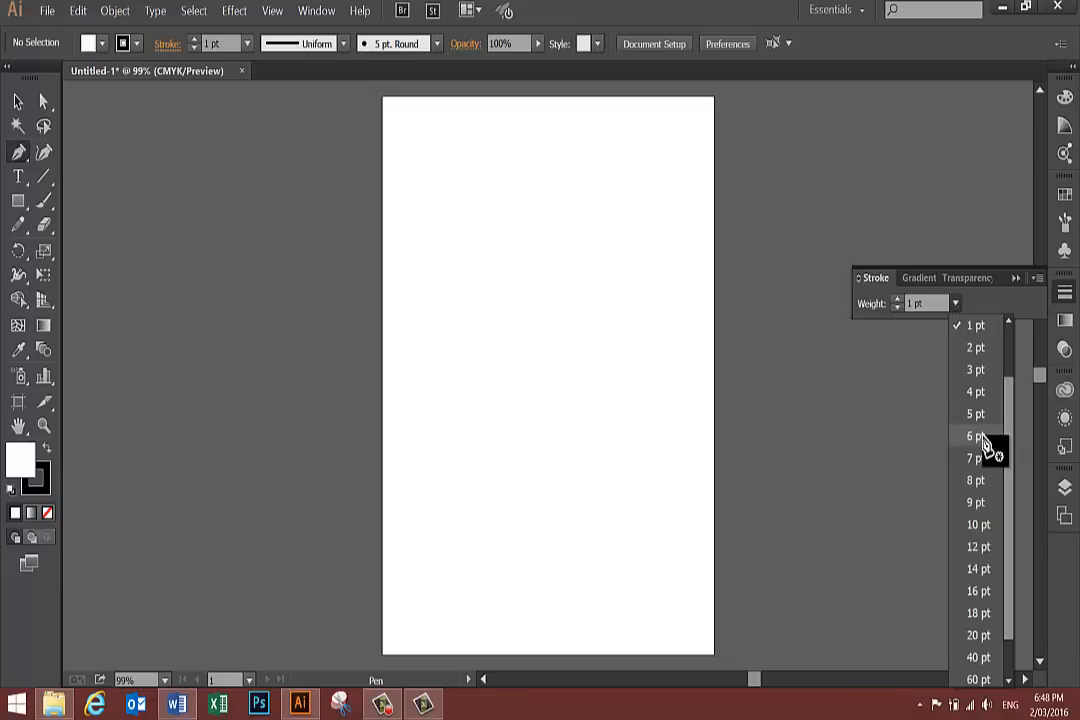
click(976, 436)
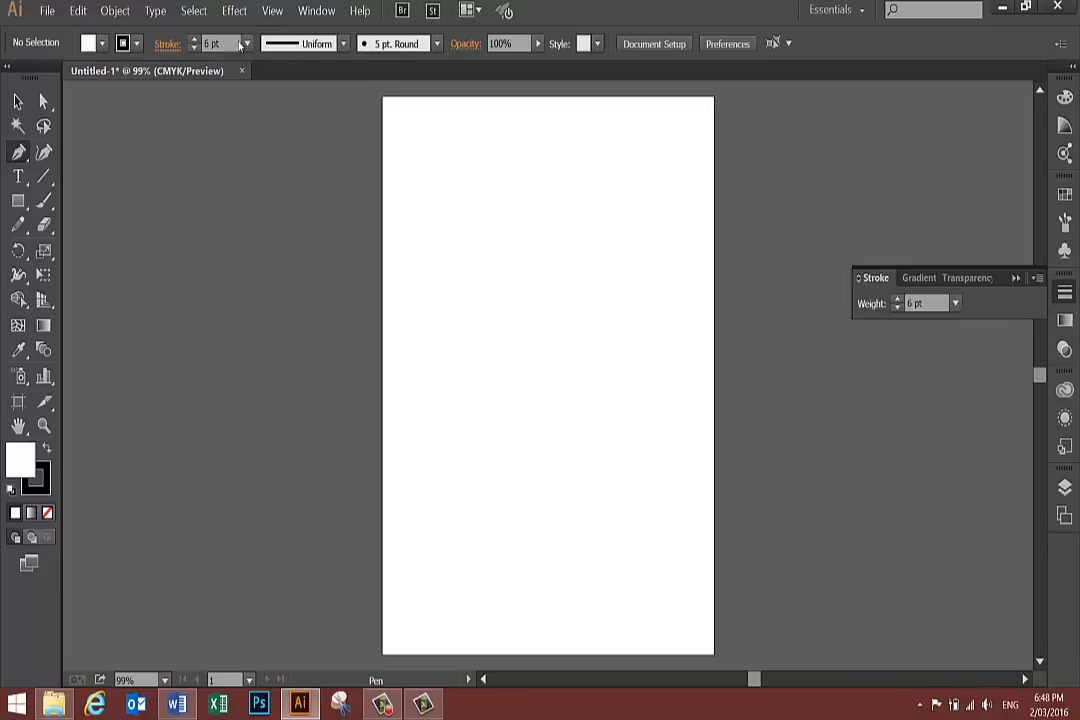
mouse_move(248, 44)
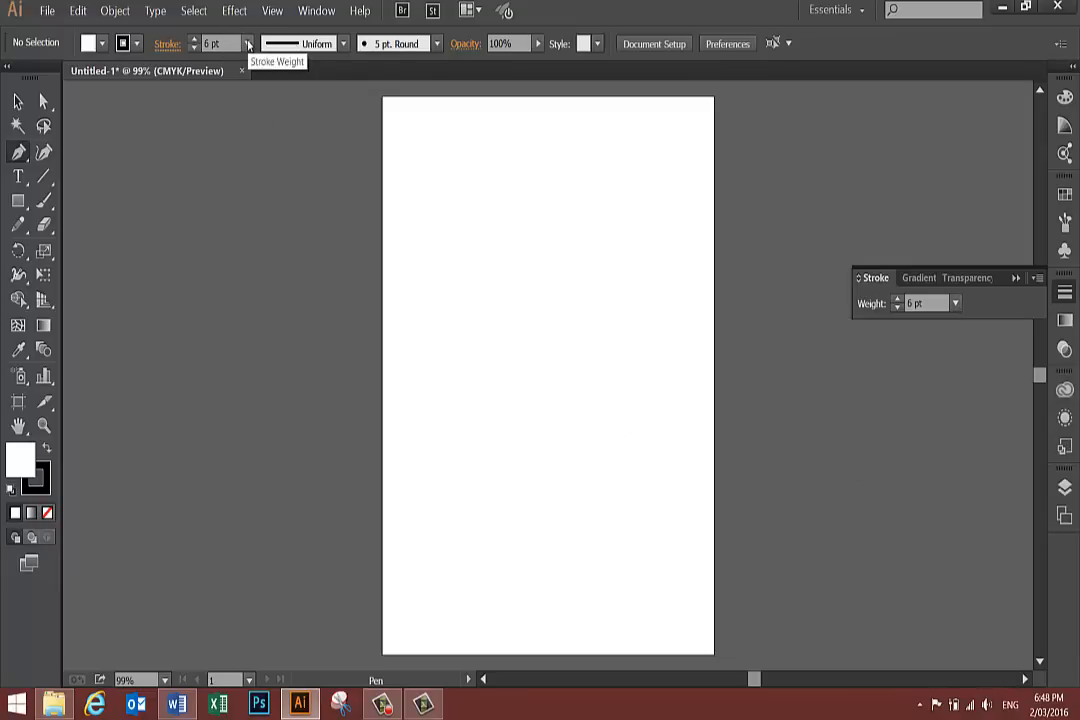
click(250, 44)
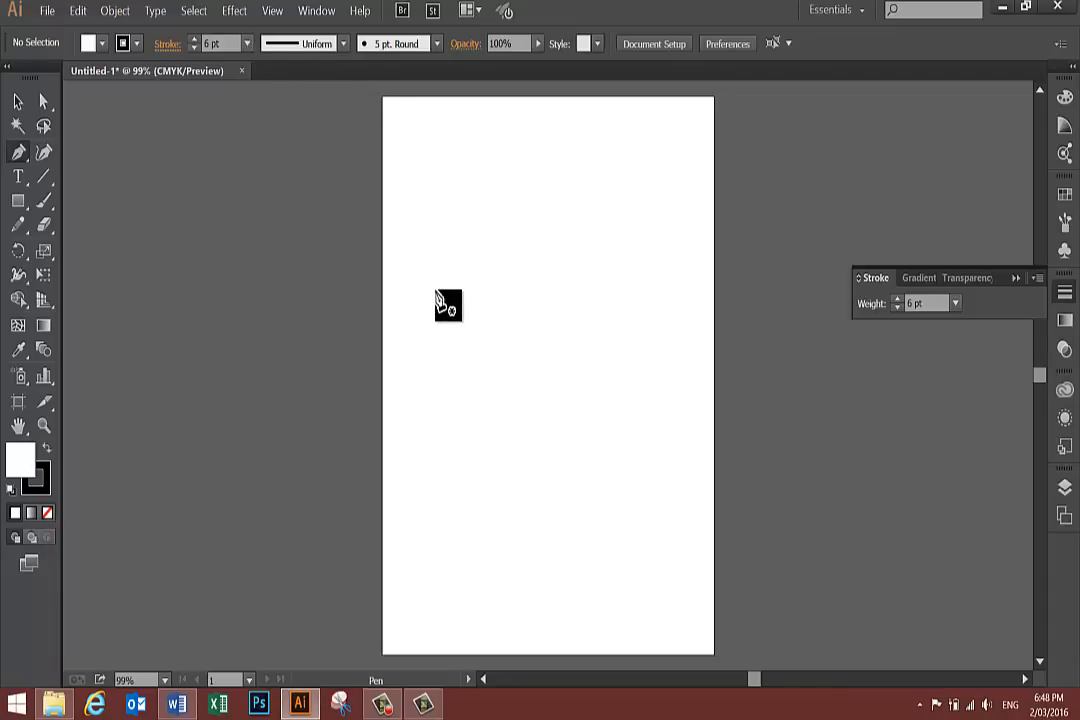
mouse_move(444, 360)
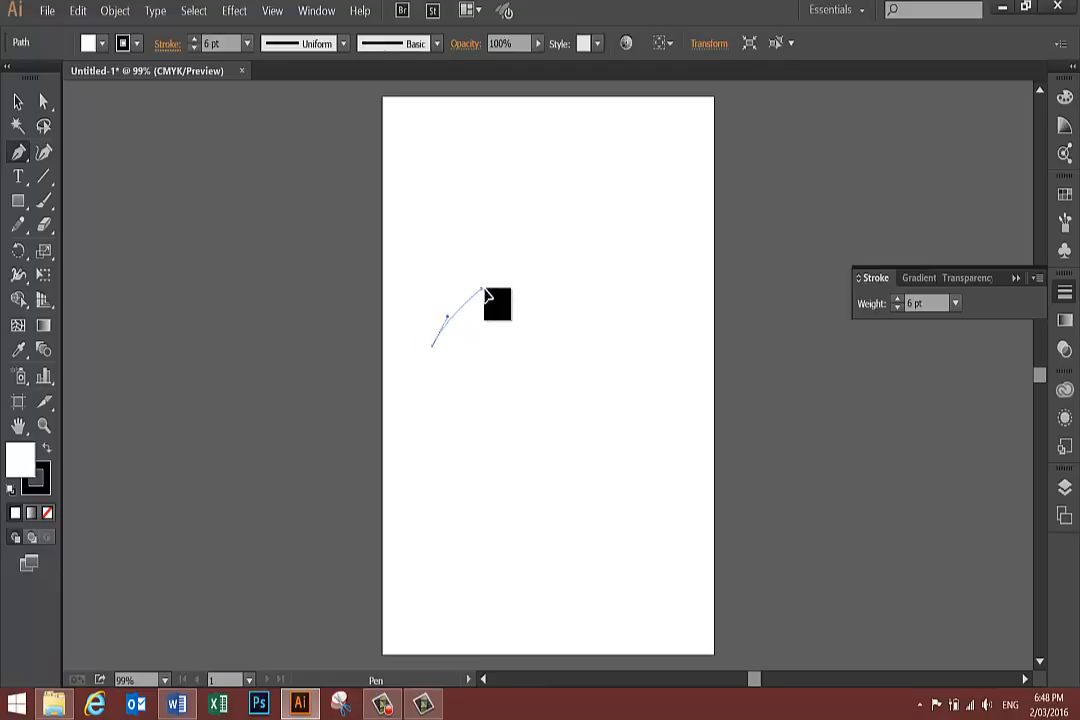
Draw a closed, roughly circular head outline on the left half of the page.
click(504, 288)
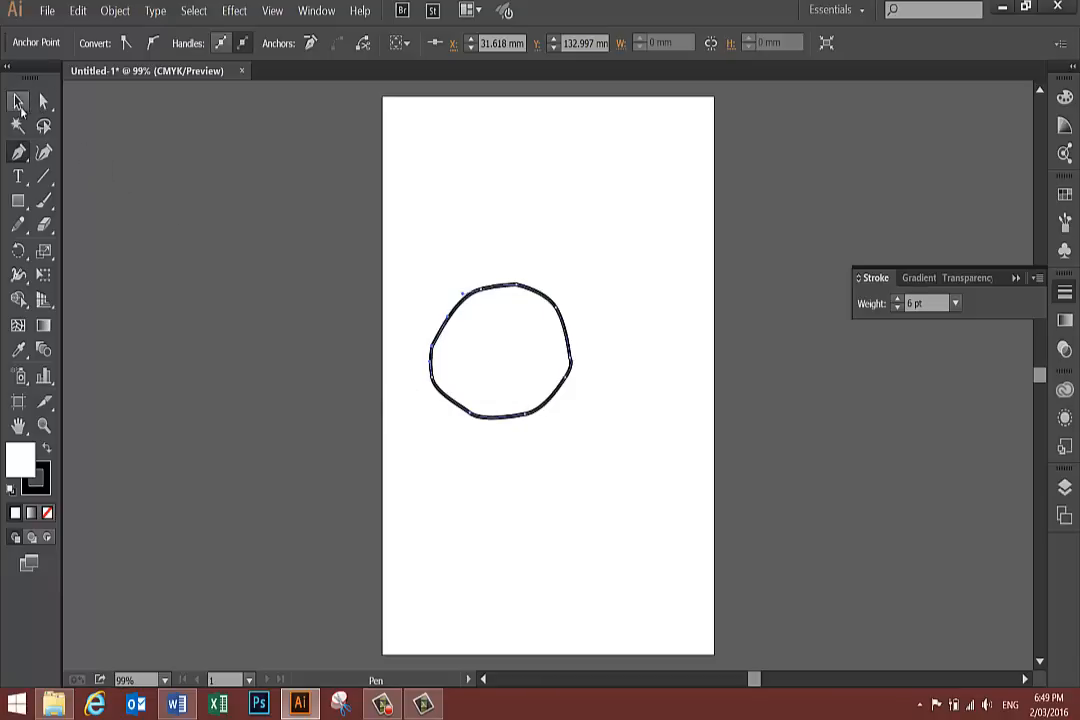
mouse_move(16, 102)
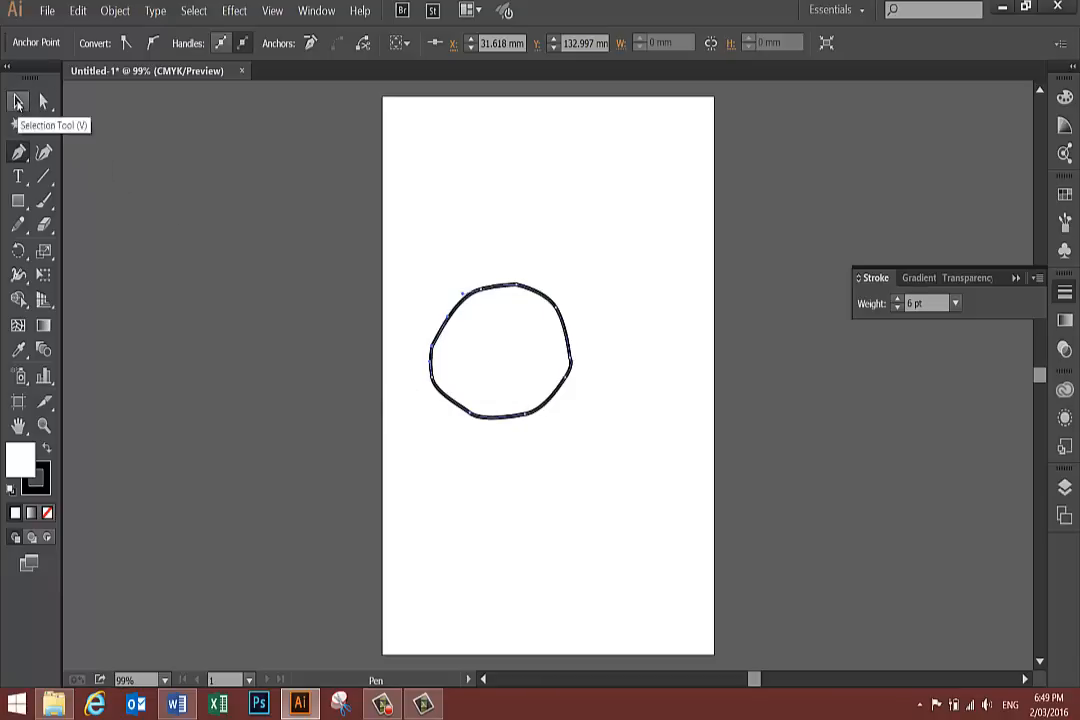
Move the round head outline up to the top centre of the artboard.
click(16, 102)
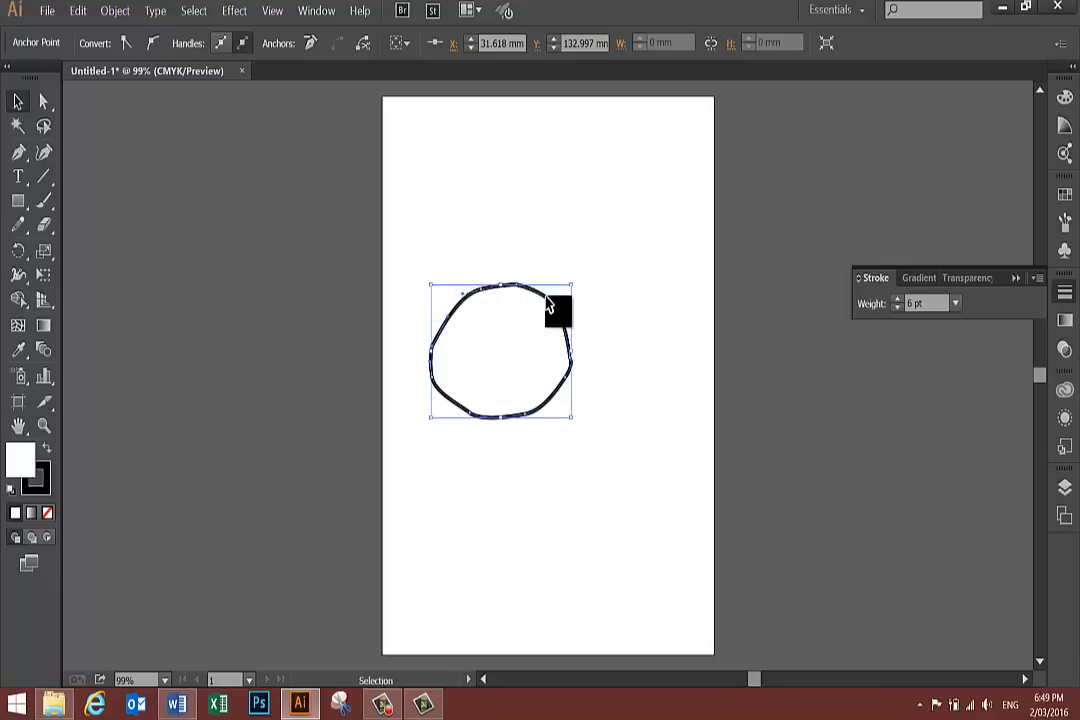
drag(558, 310, 592, 184)
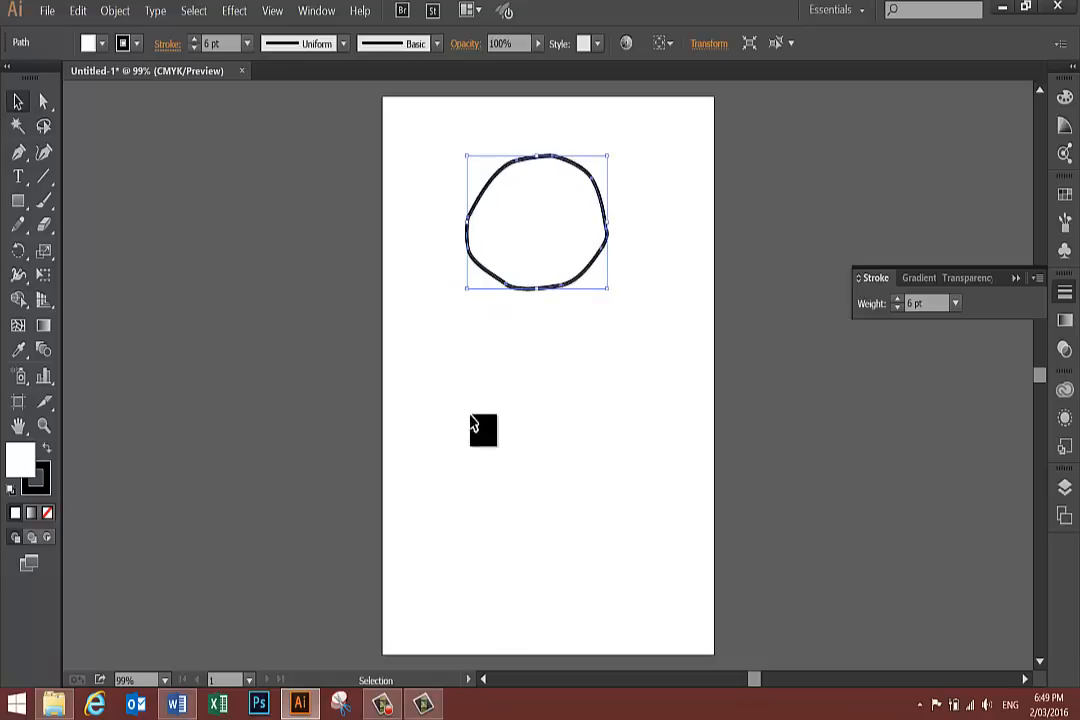
mouse_move(470, 438)
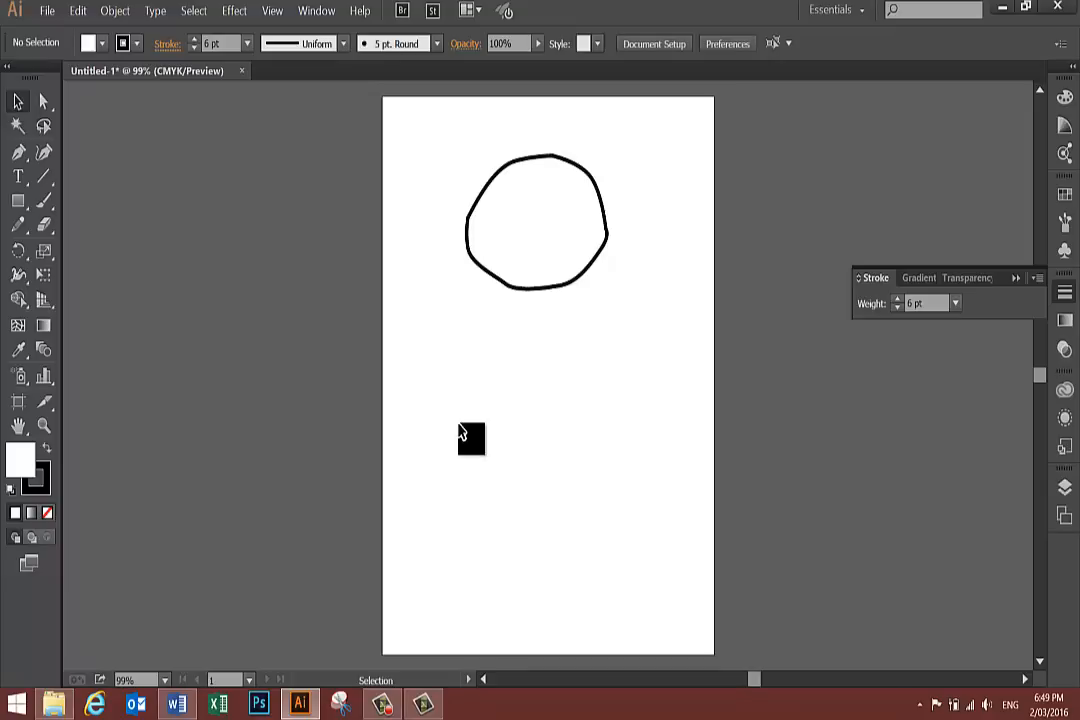
Draw a curved smile line along the inside bottom of the head with the pen.
click(18, 152)
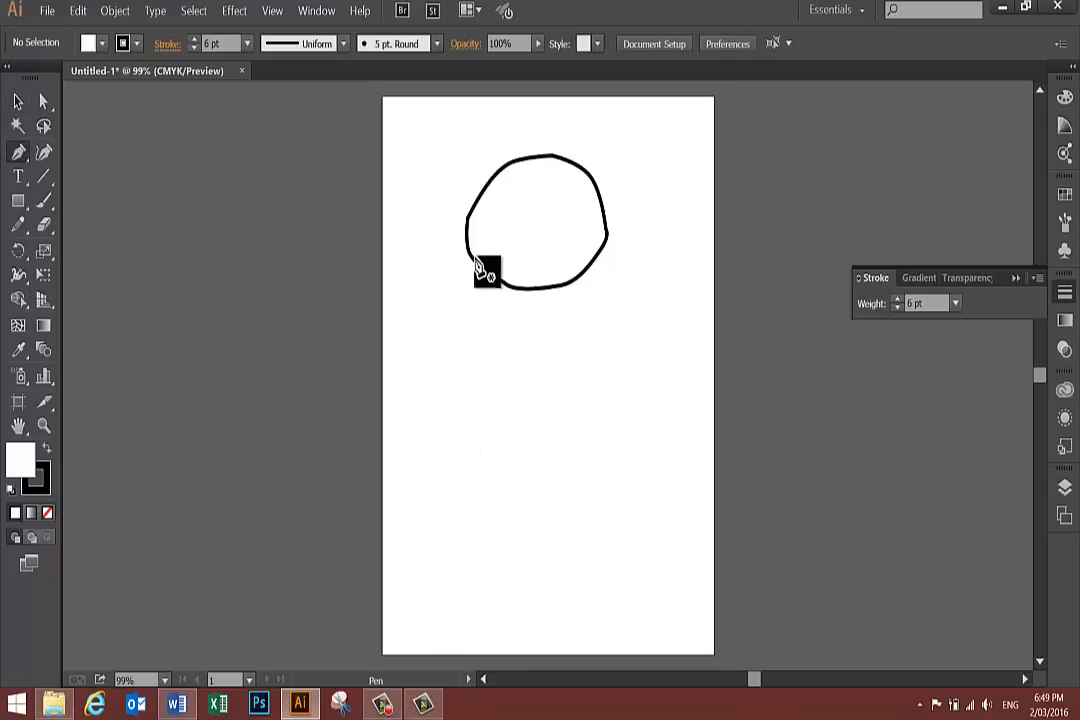
click(518, 290)
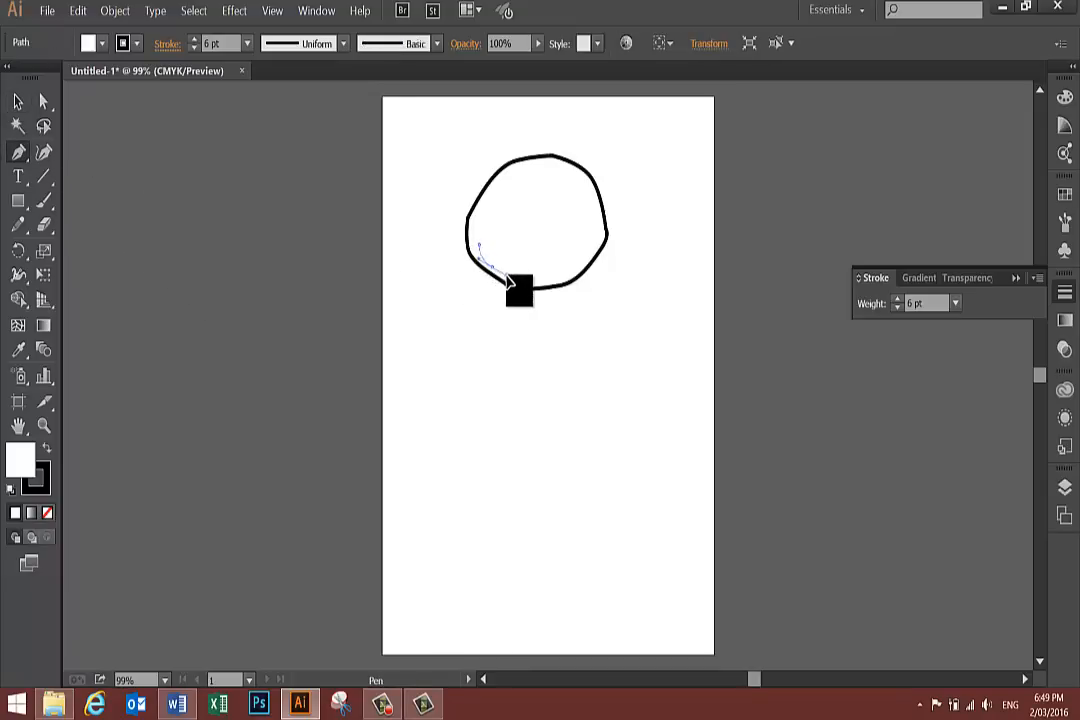
drag(518, 290, 584, 284)
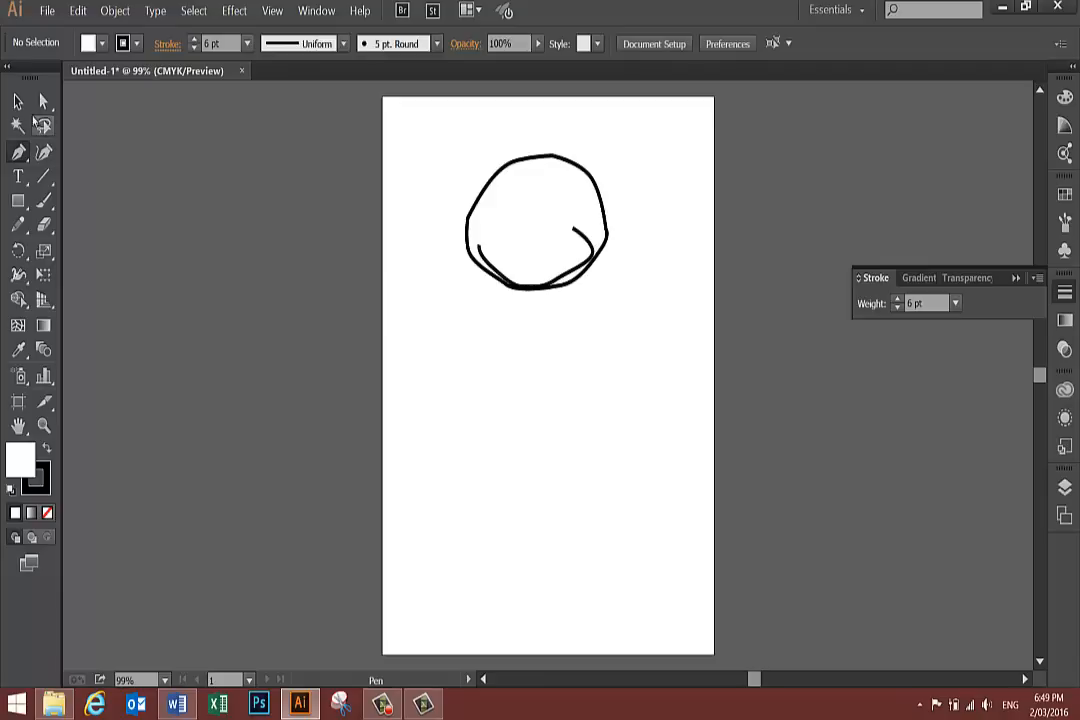
mouse_move(564, 250)
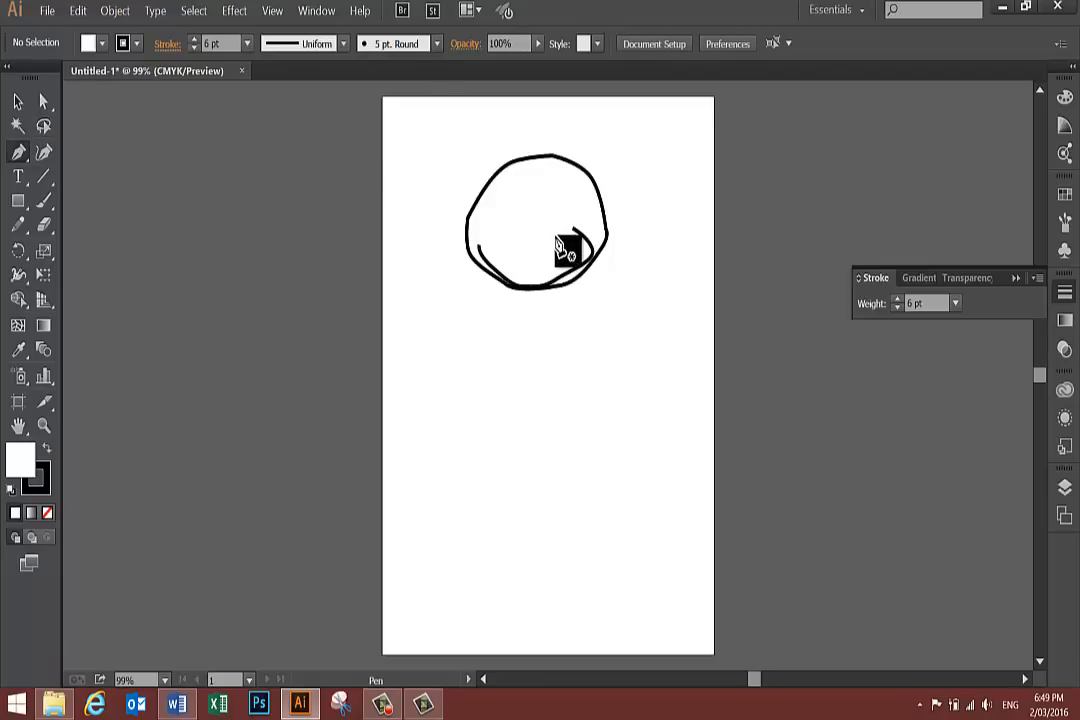
mouse_move(576, 248)
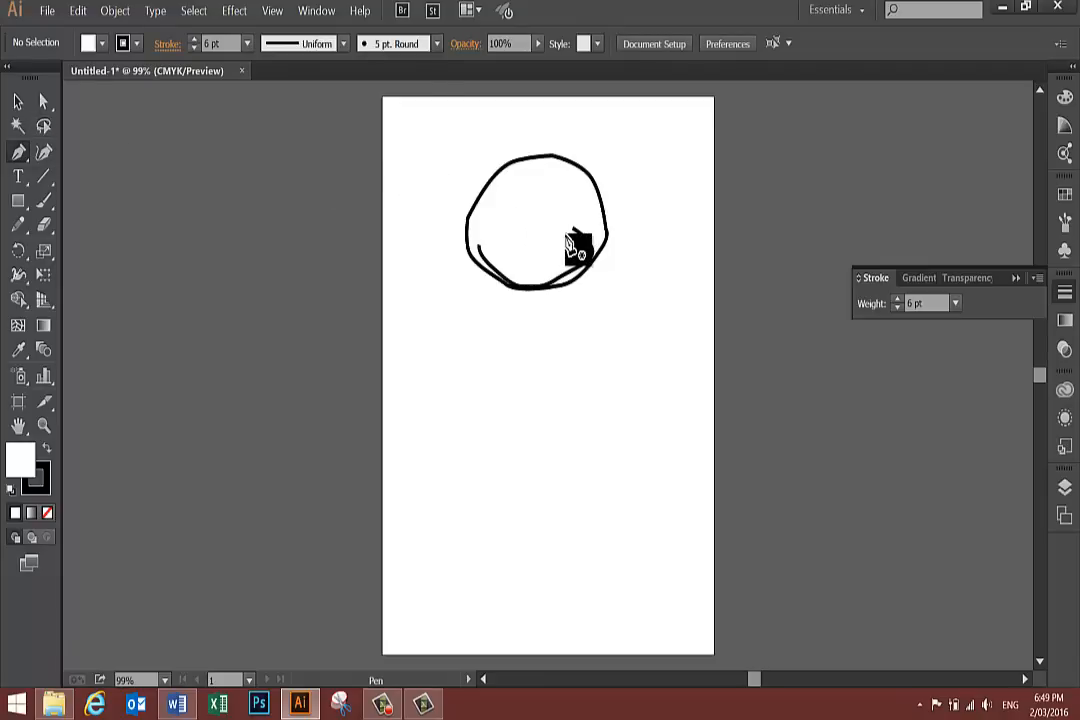
Start a small dimple path just inside the right end of the smile.
click(578, 236)
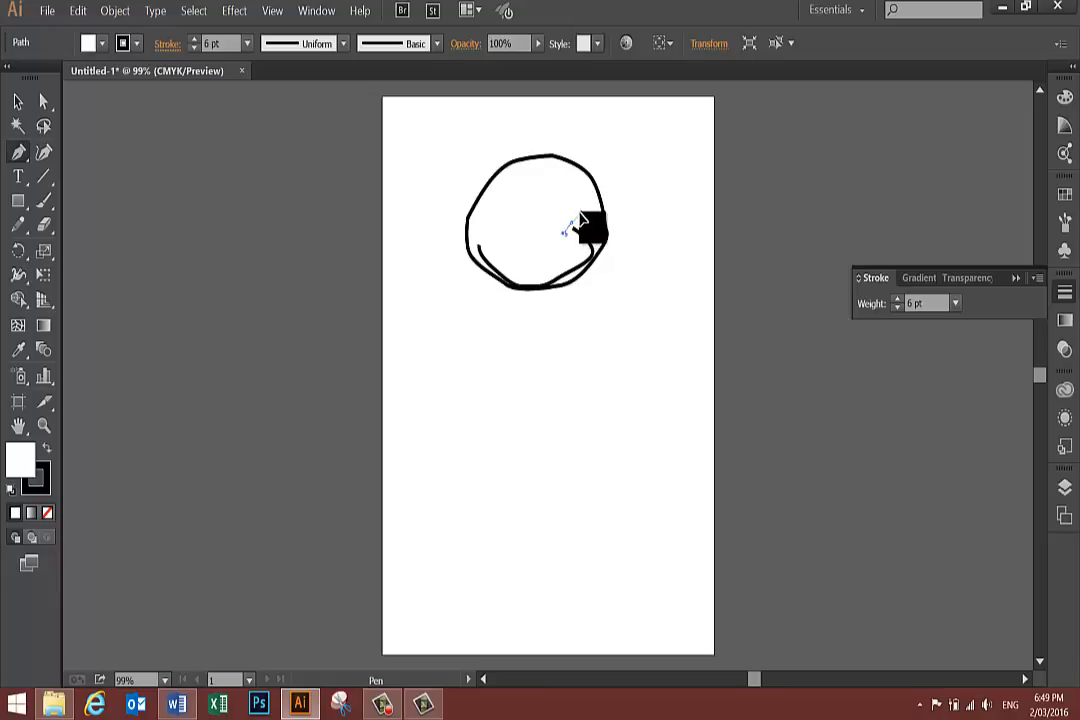
click(588, 228)
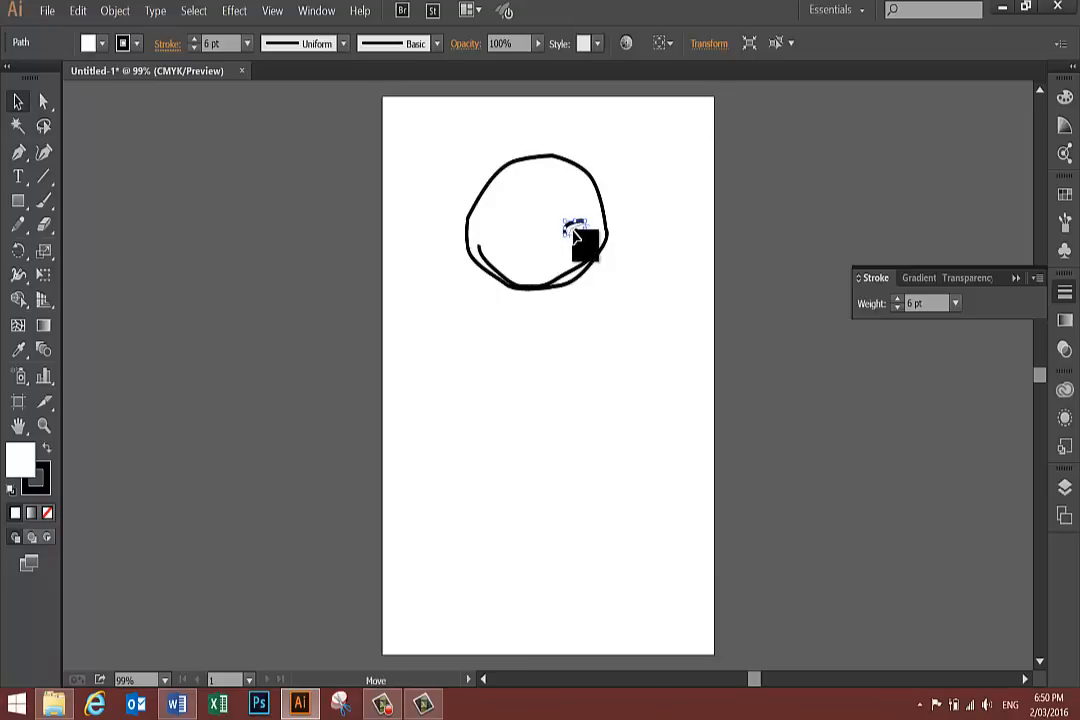
Curve the dimple at the smile's right end and bring up the fill colour swatches.
drag(580, 244, 568, 360)
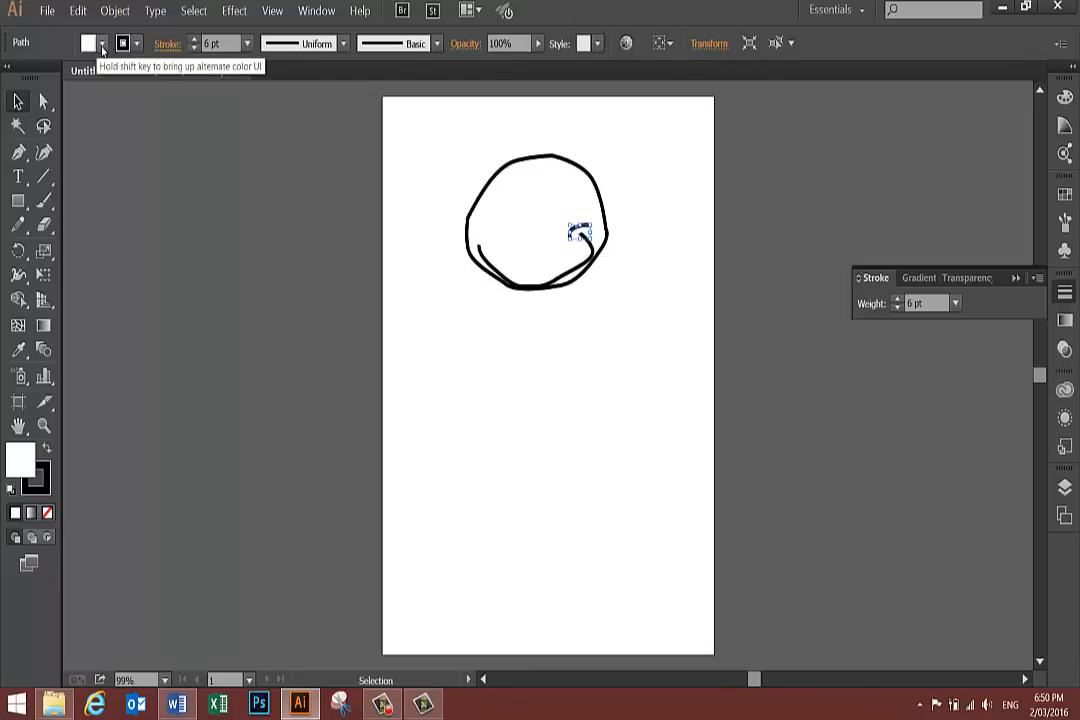
click(102, 48)
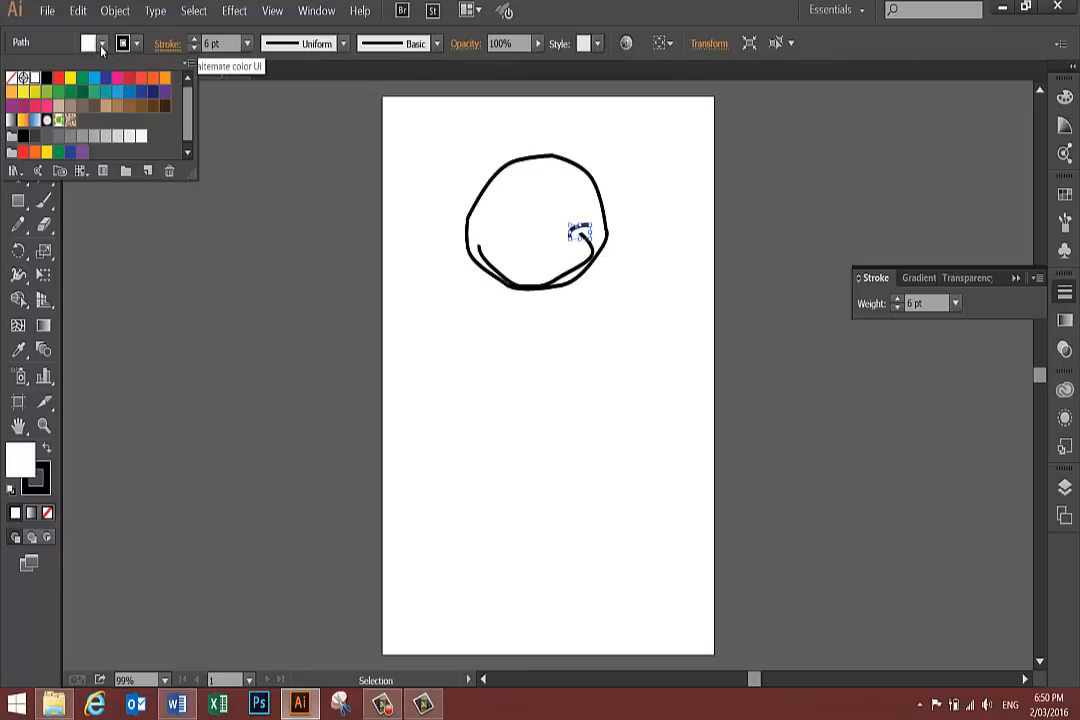